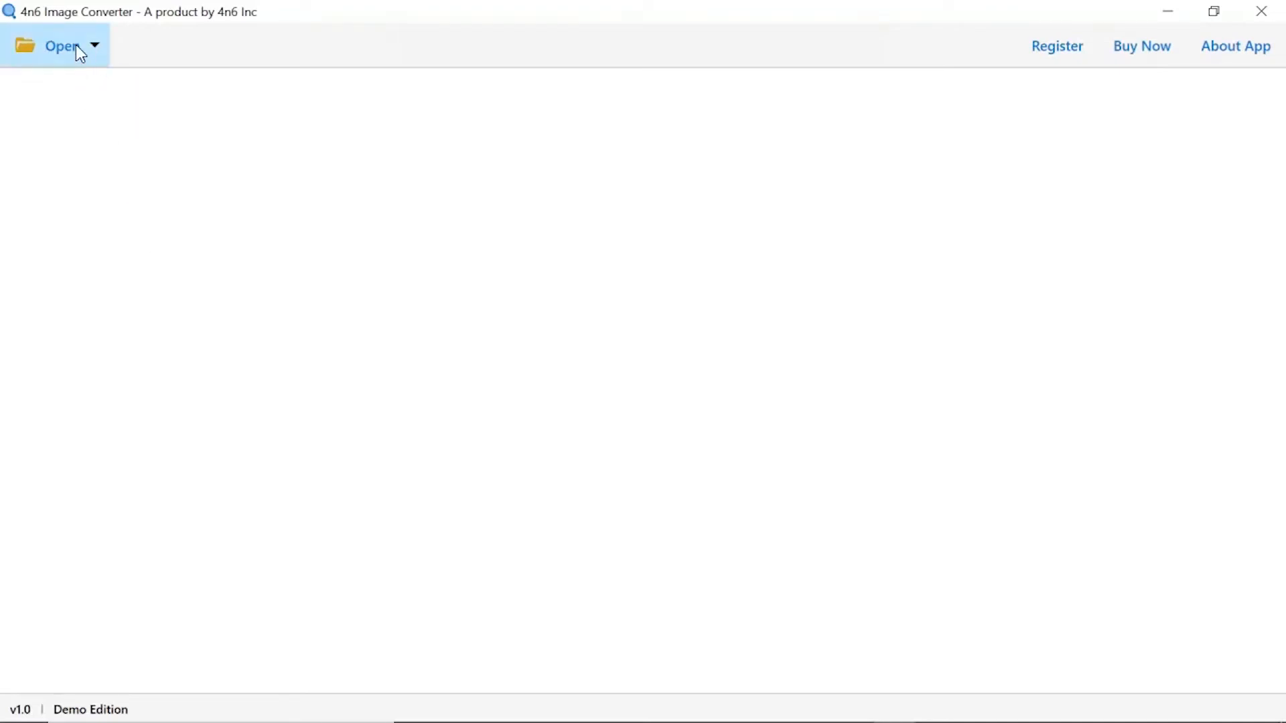
# Start loading a whole folder of PSD files via Open > PSD Files > Choose Folders.
pyautogui.click(59, 45)
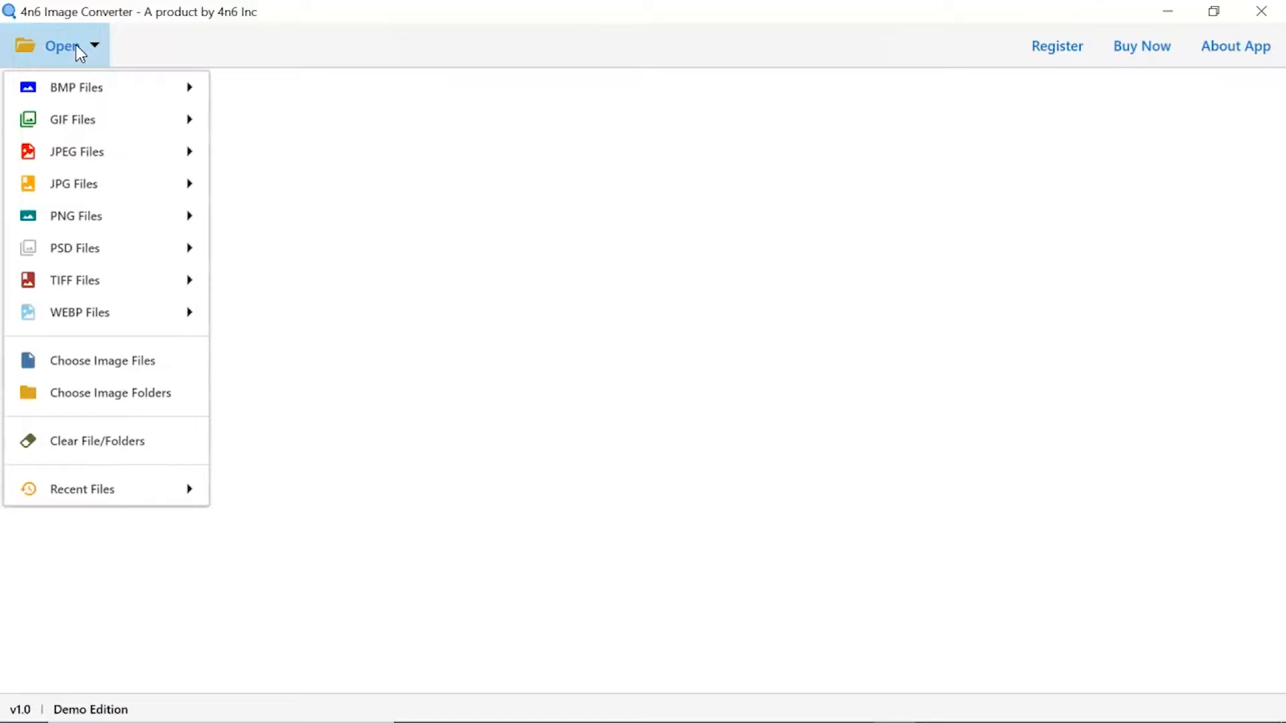
pyautogui.moveTo(74, 248)
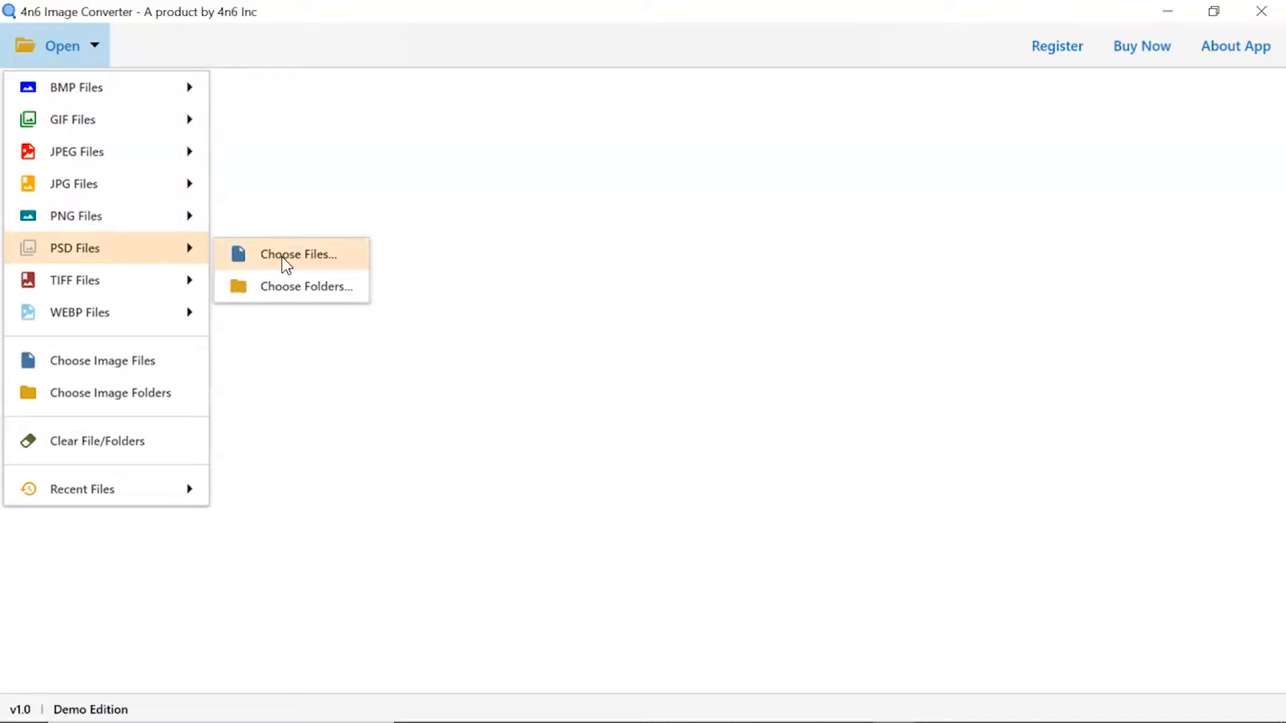
pyautogui.moveTo(306, 287)
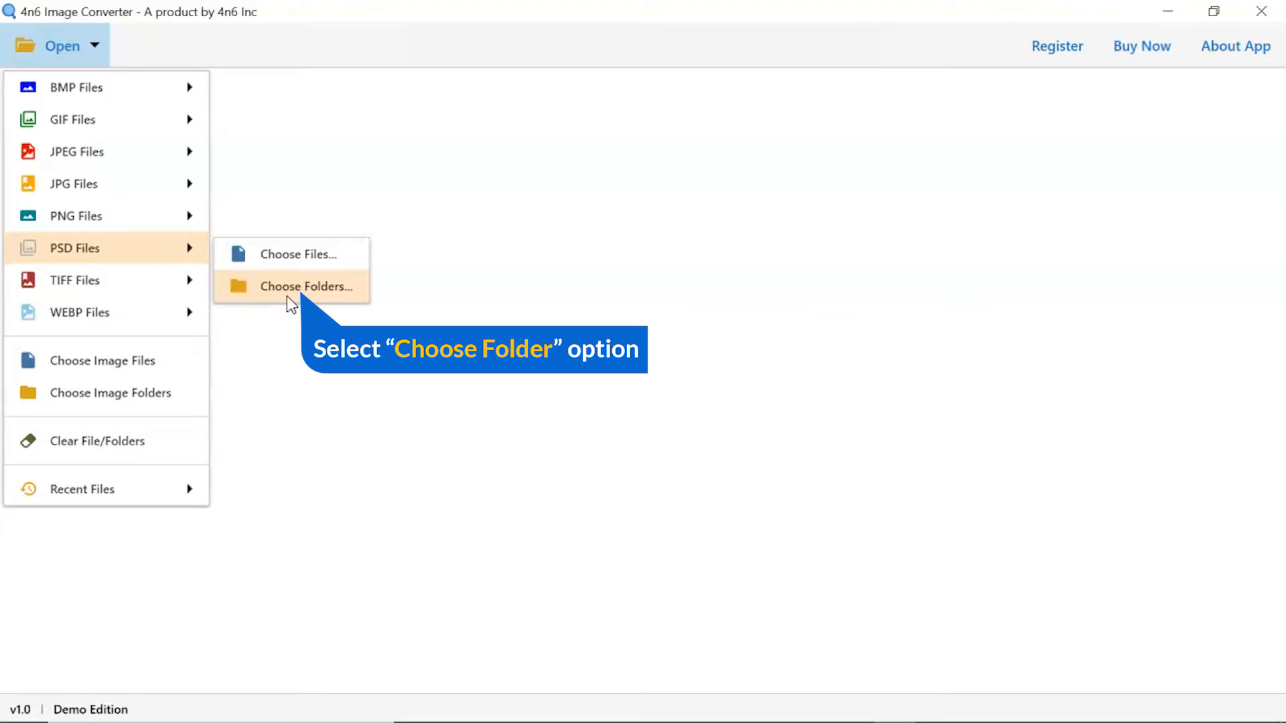
pyautogui.click(309, 286)
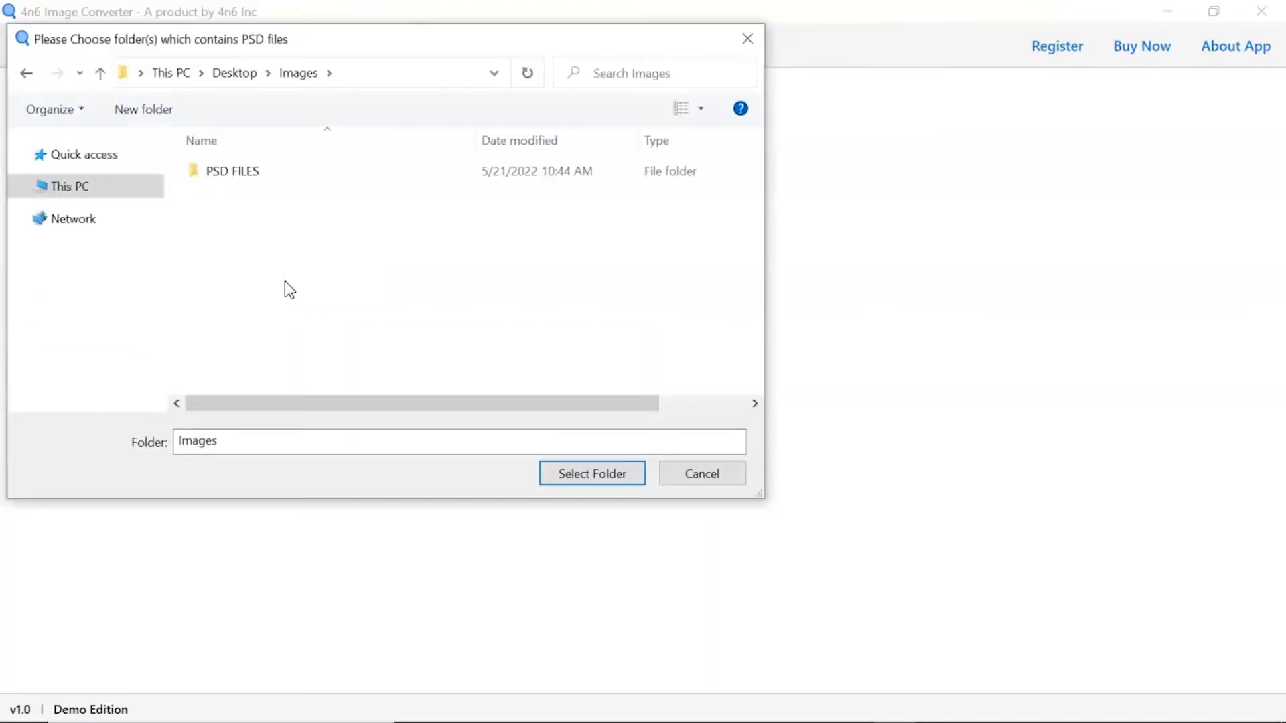
# Load the PSD FILES folder from Desktop Images, bringing in its 10 files.
pyautogui.click(231, 170)
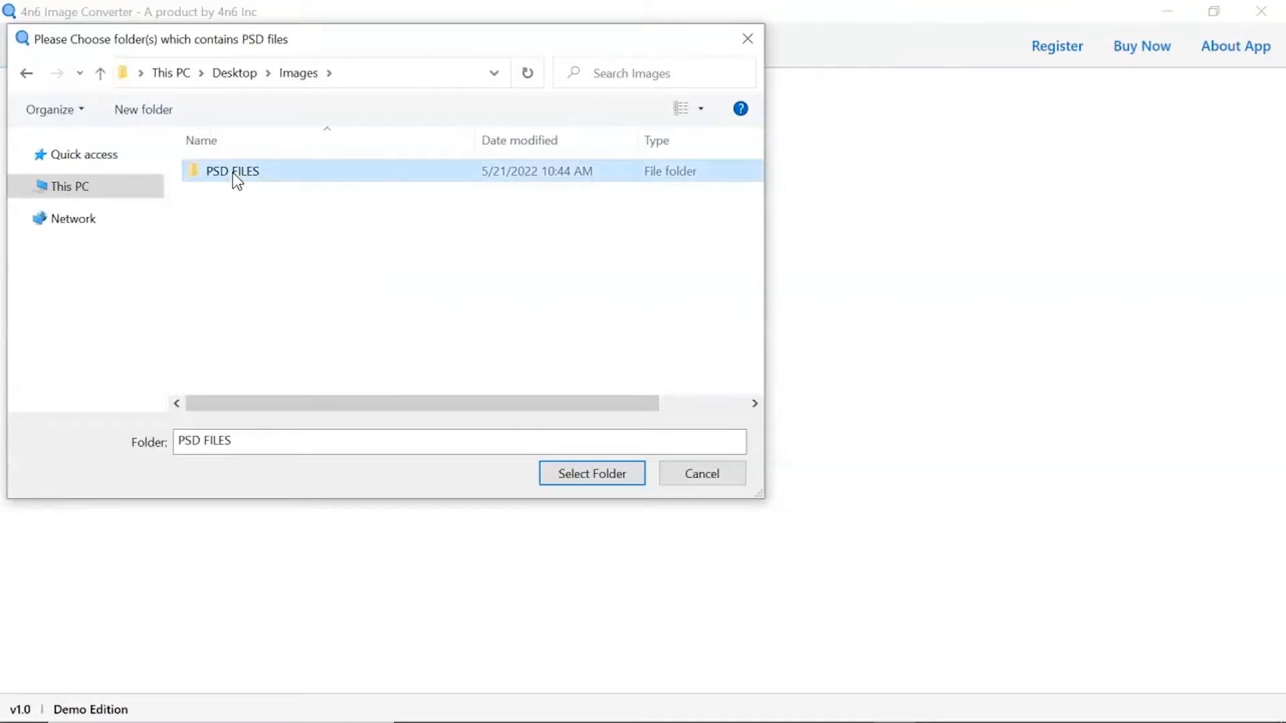
pyautogui.moveTo(498, 378)
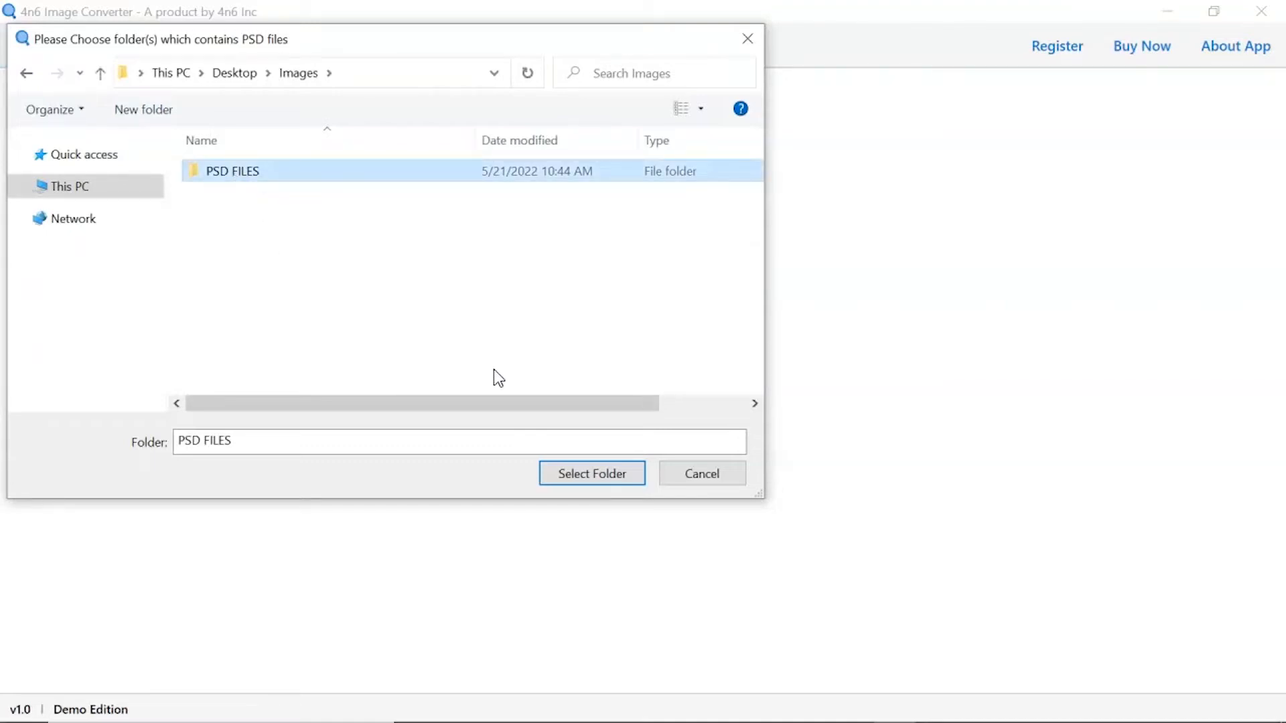
pyautogui.click(591, 473)
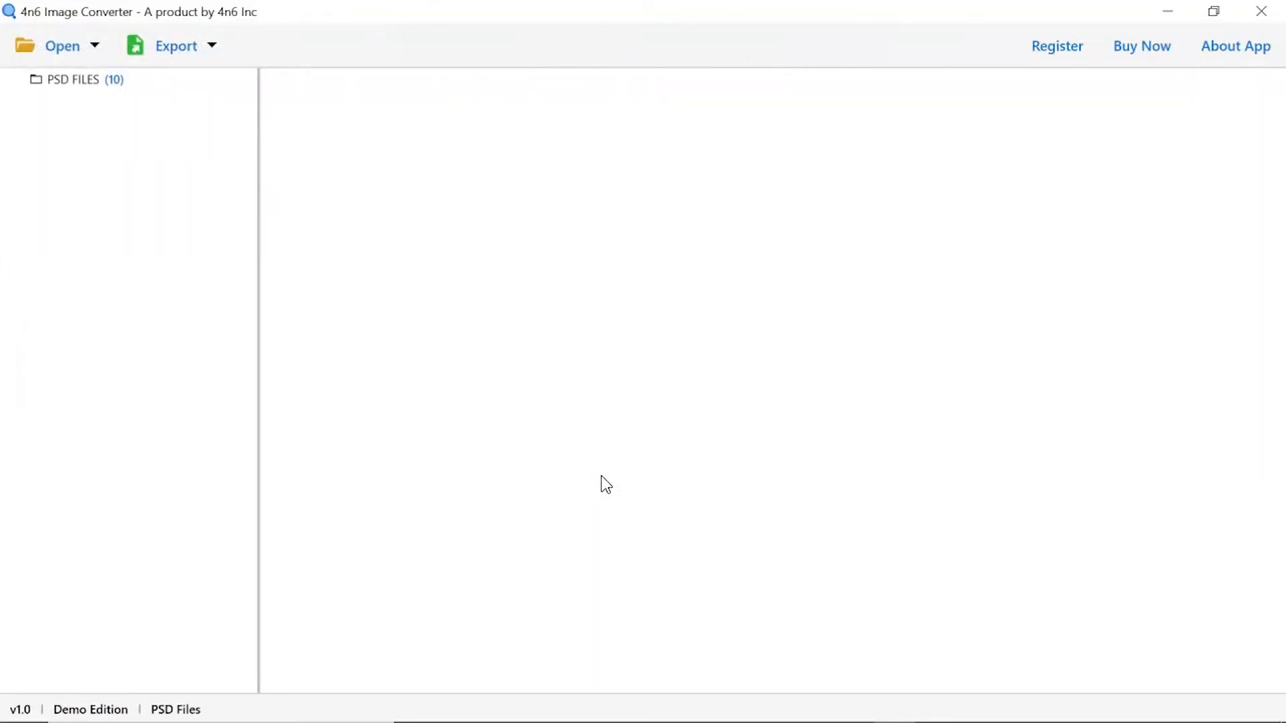
pyautogui.moveTo(356, 306)
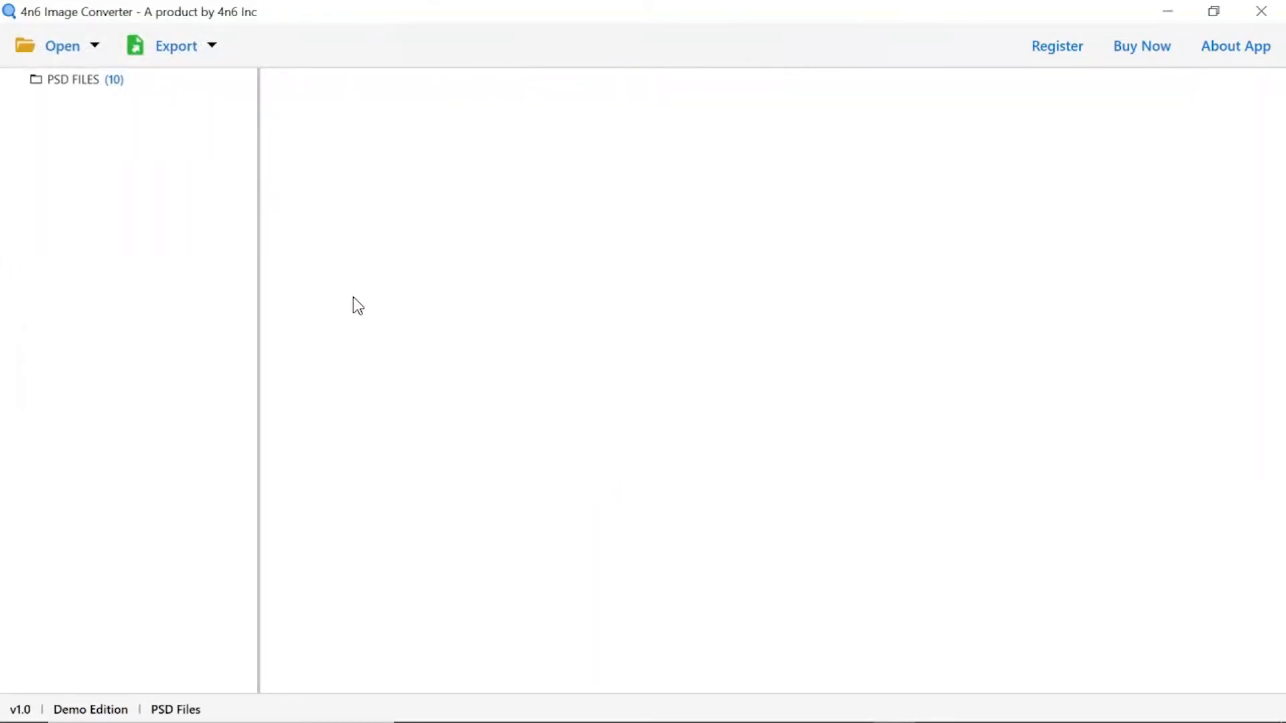
# Show the ten PSD files inside the loaded PSD FILES folder in the file list.
pyautogui.click(74, 79)
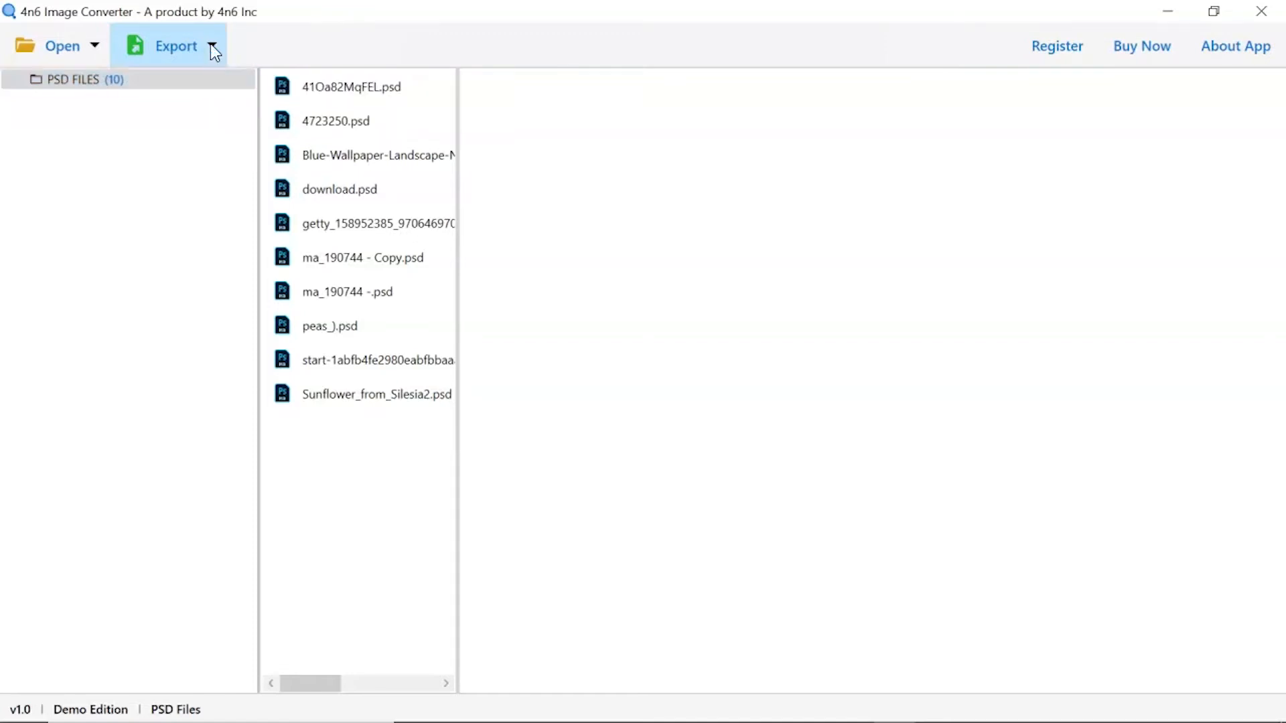
# Choose SVG as the export format, bringing up its export options.
pyautogui.click(175, 46)
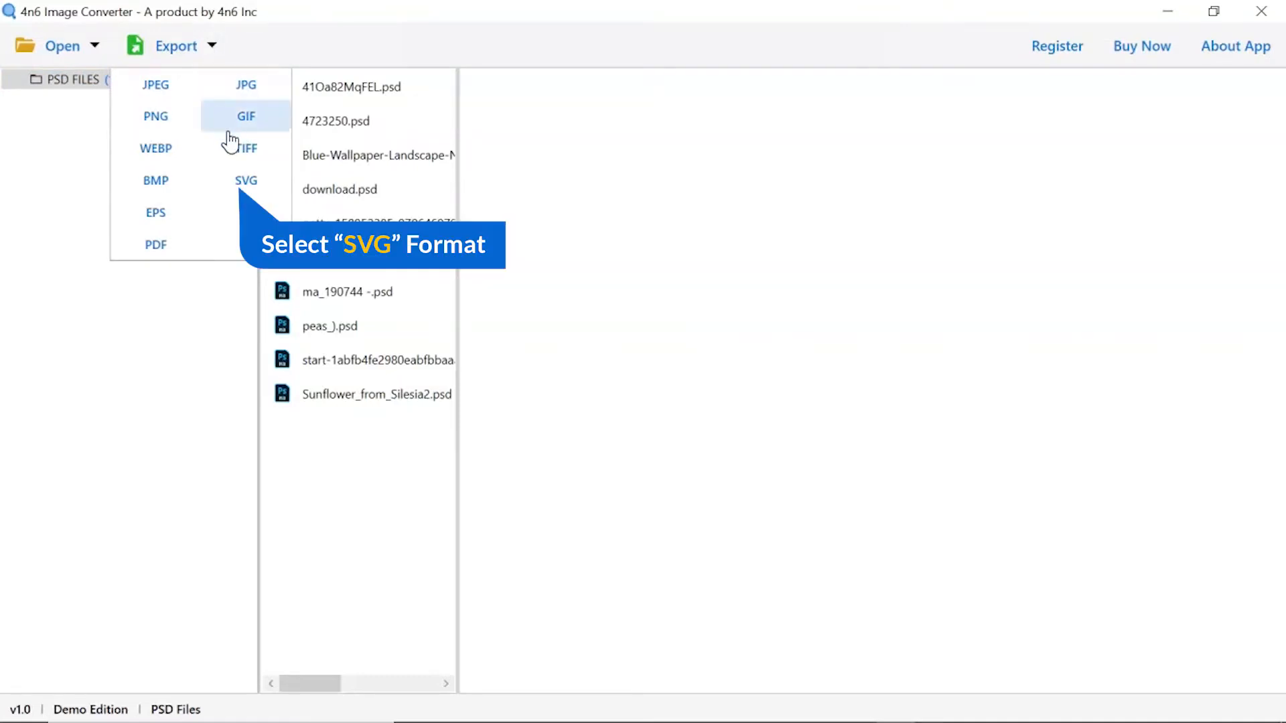
pyautogui.moveTo(246, 181)
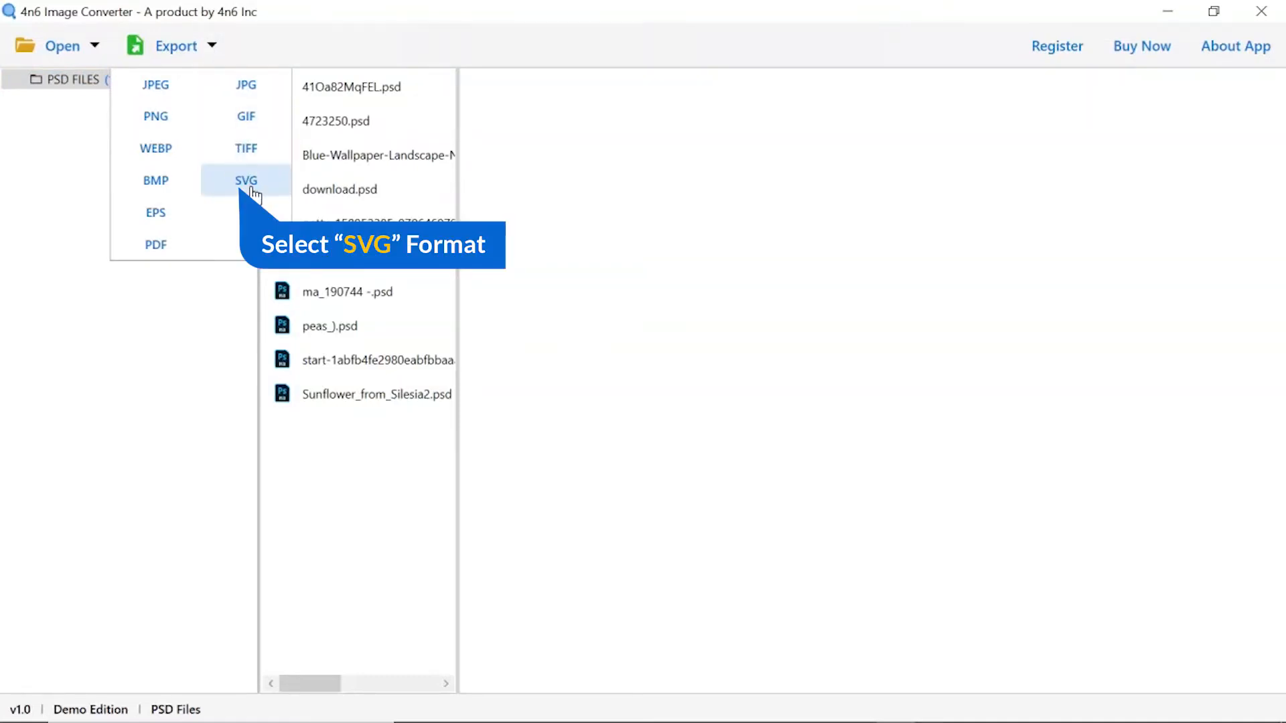
pyautogui.click(245, 181)
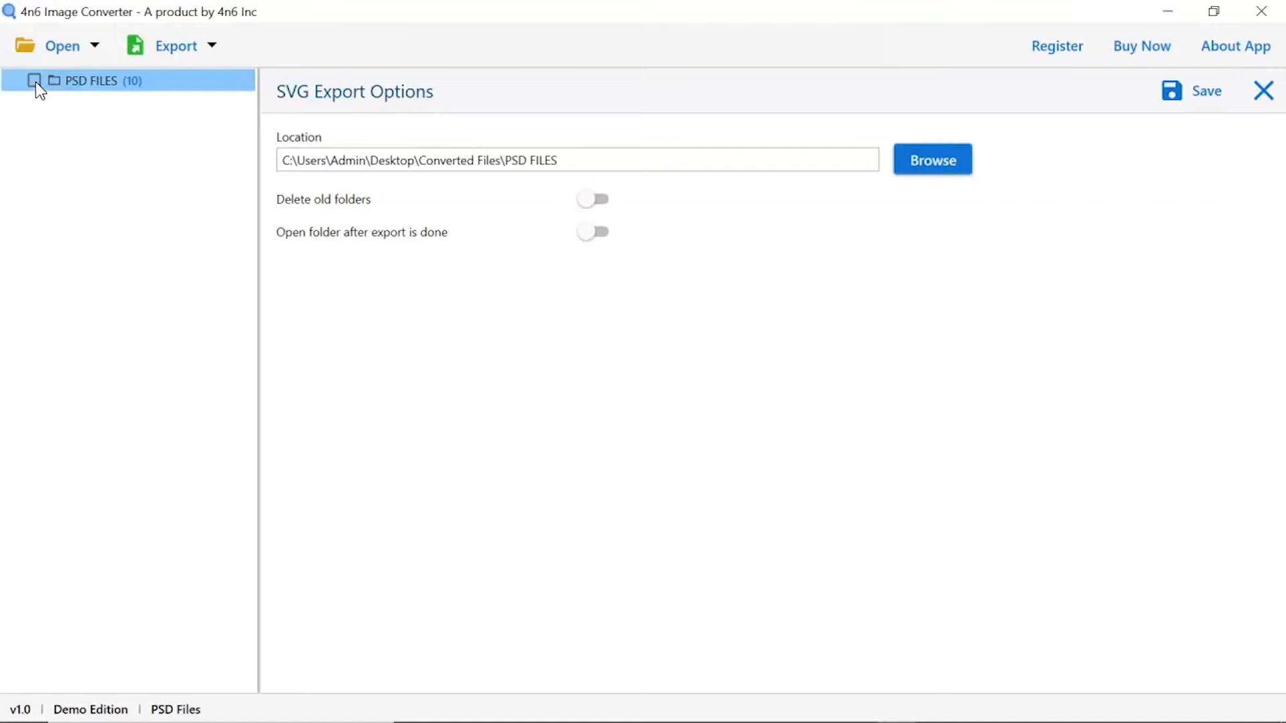
# Mark PSD FILES for export and set Desktop's Converted Files as the save location.
pyautogui.click(34, 81)
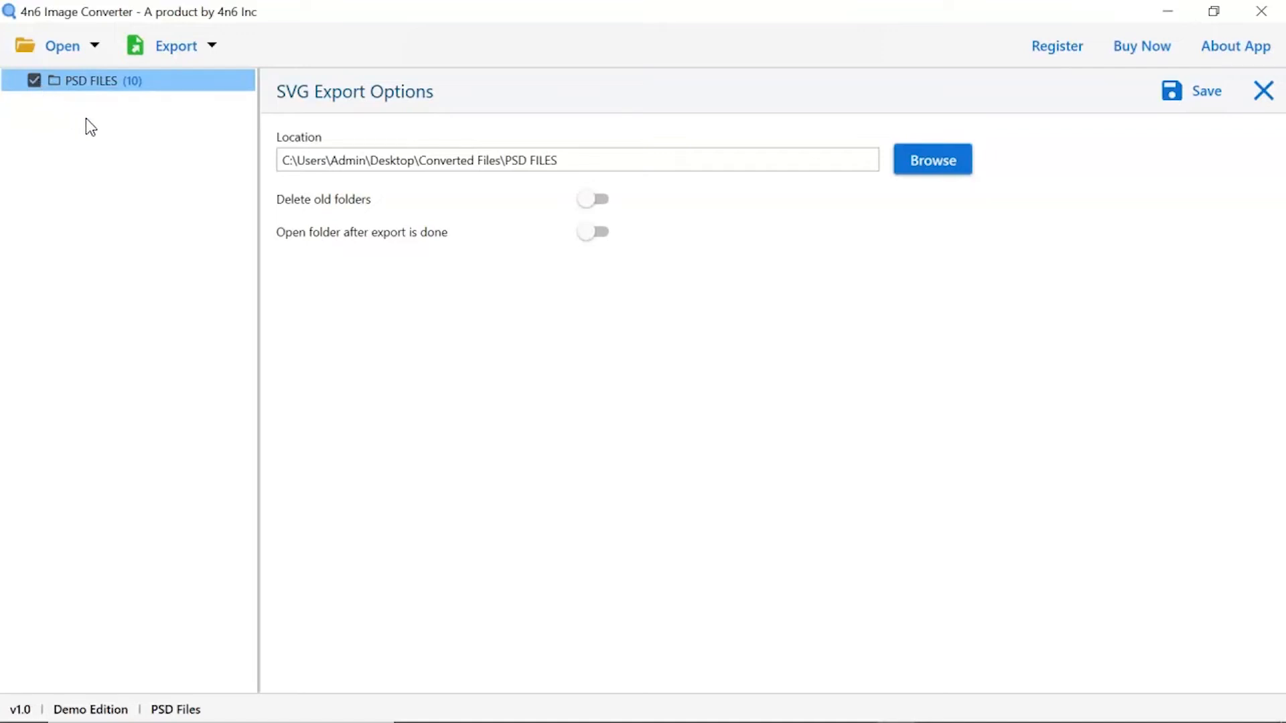
pyautogui.moveTo(736, 223)
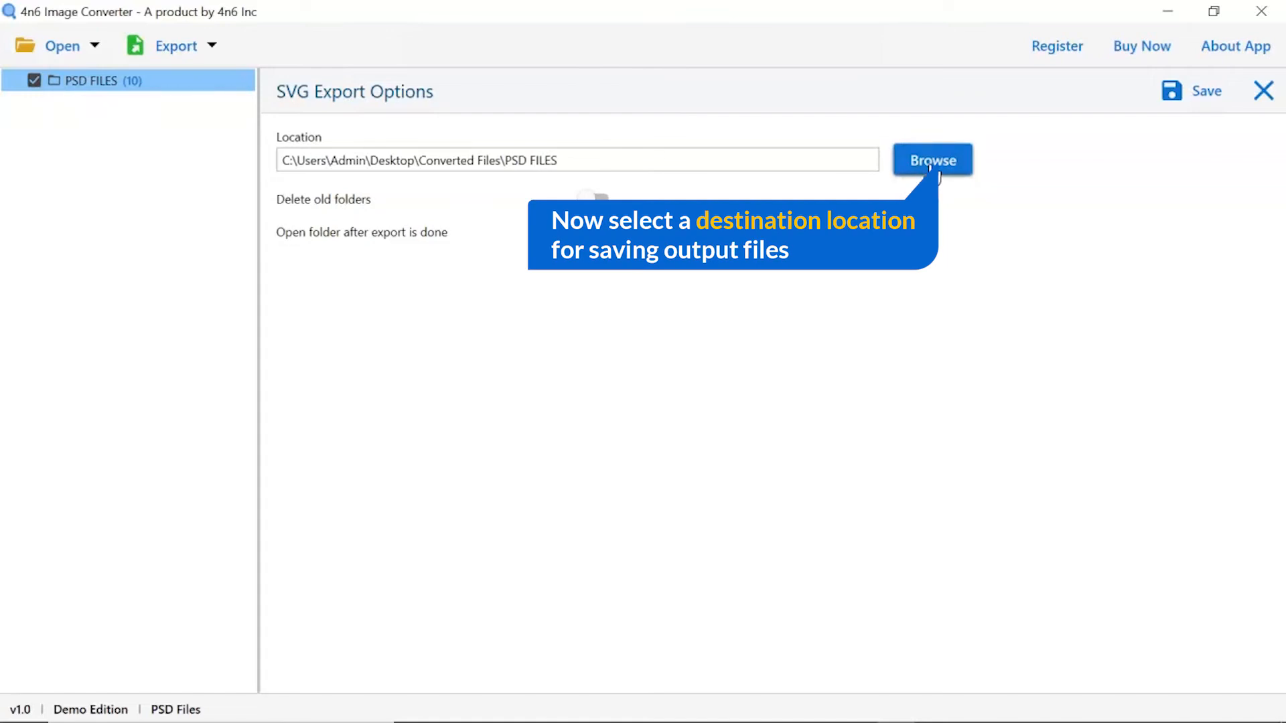
pyautogui.click(932, 160)
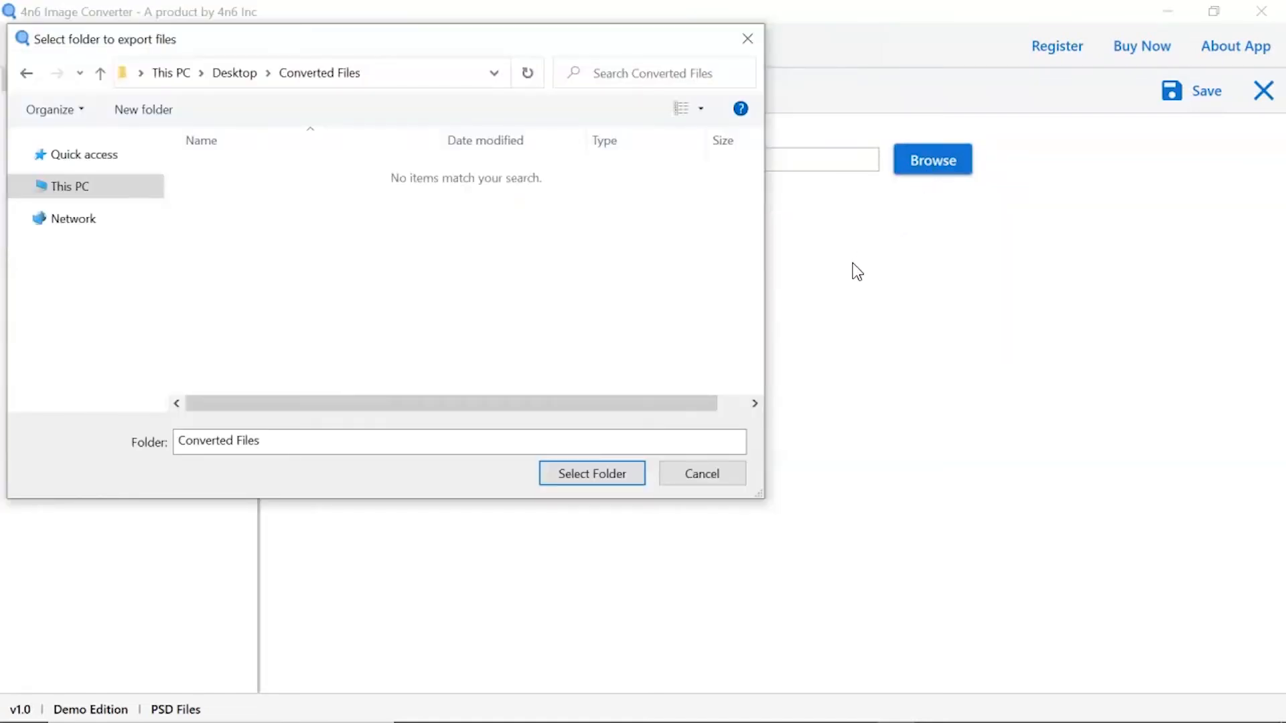
pyautogui.click(590, 473)
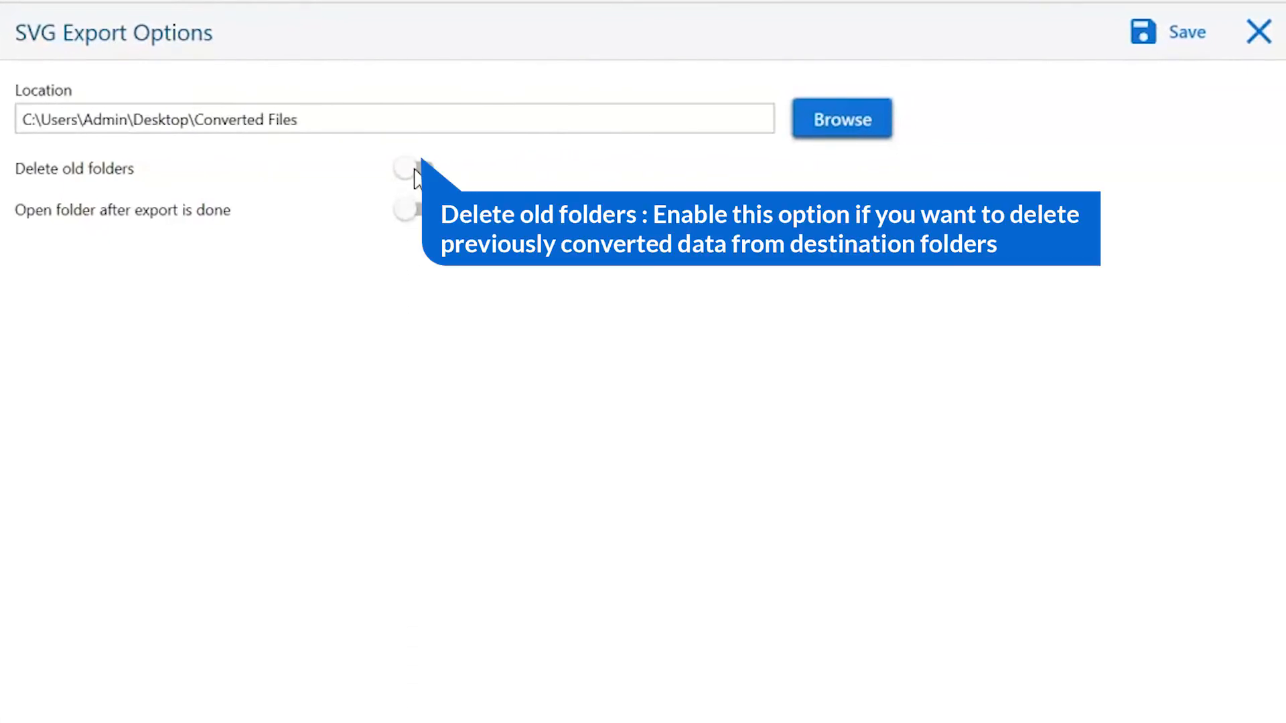
pyautogui.click(414, 169)
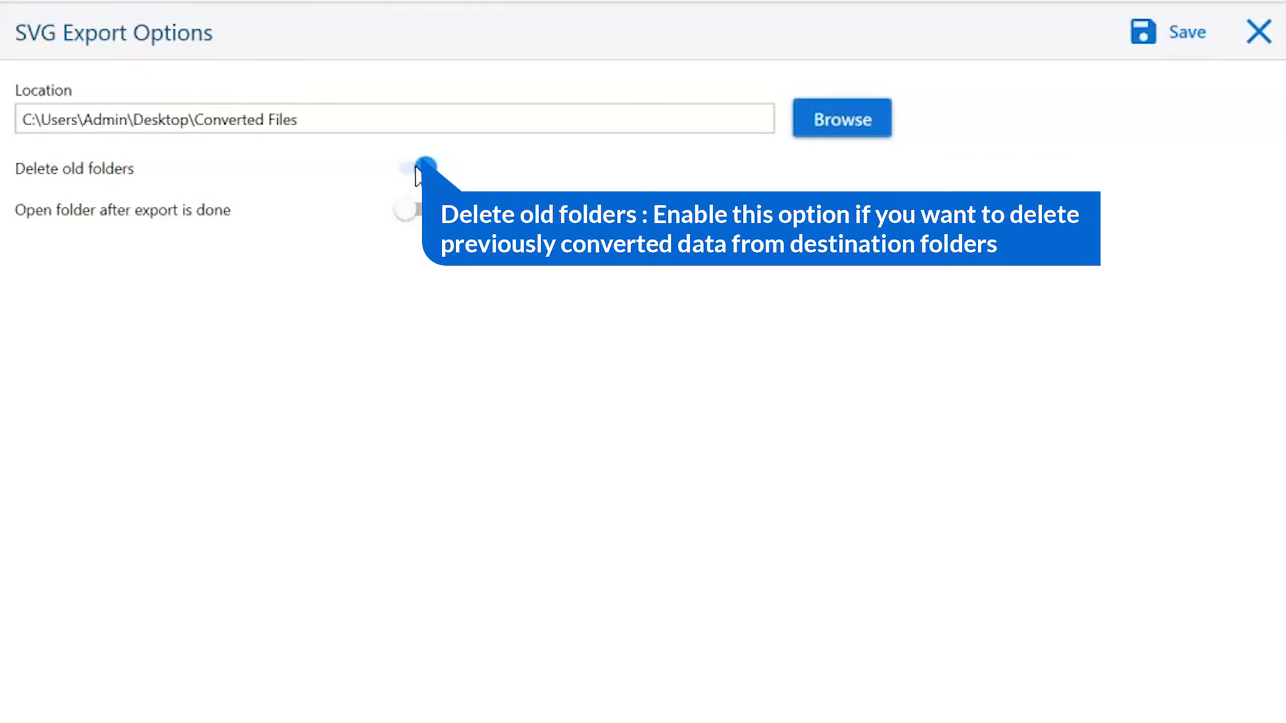
pyautogui.click(414, 169)
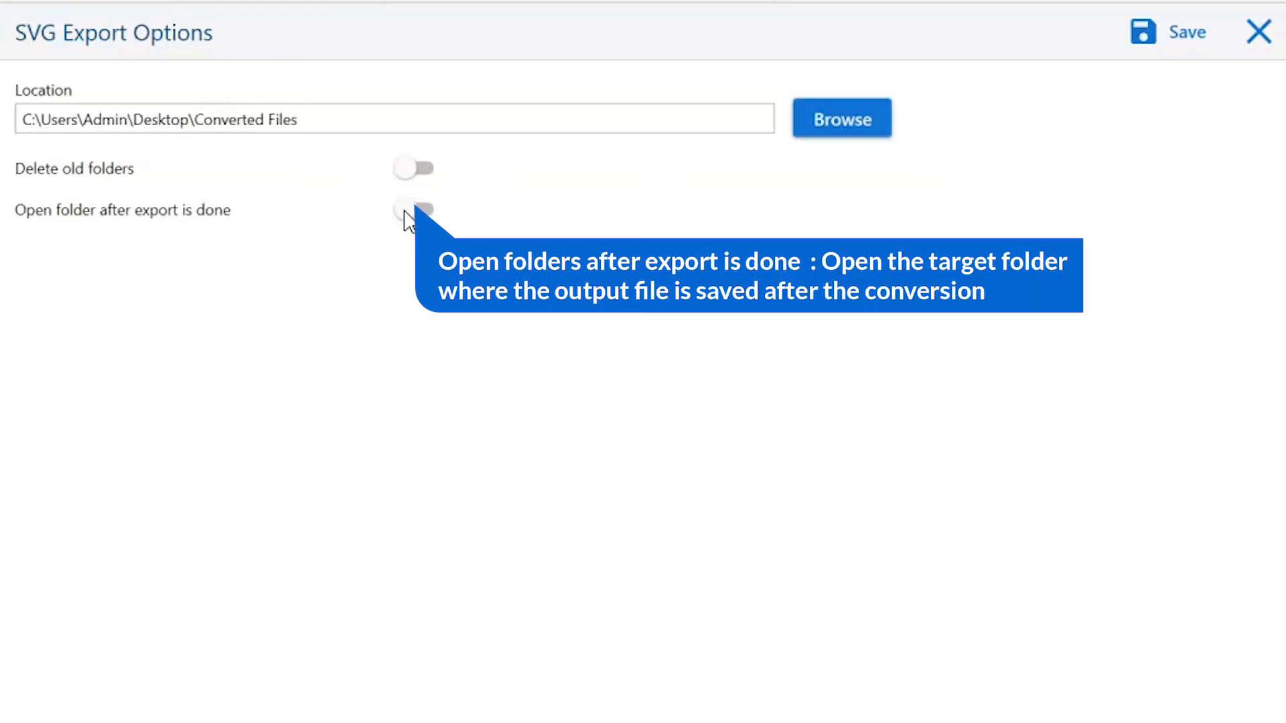
pyautogui.click(414, 210)
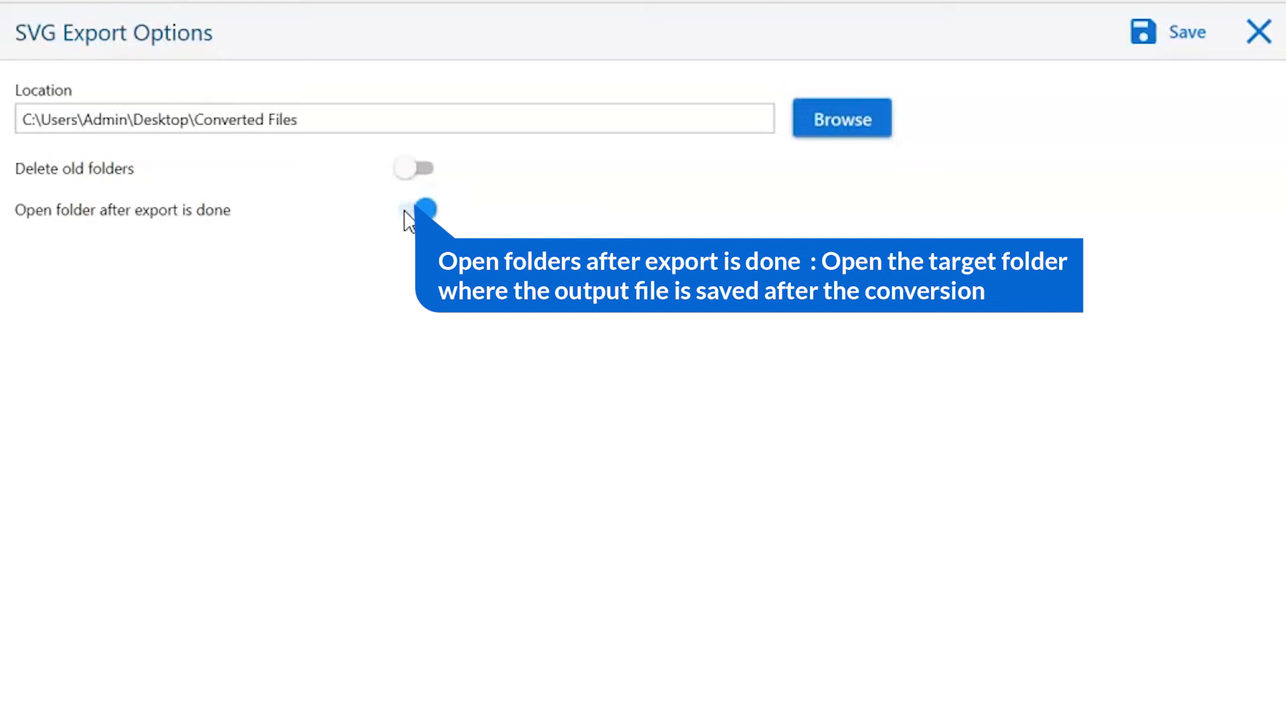
pyautogui.click(414, 210)
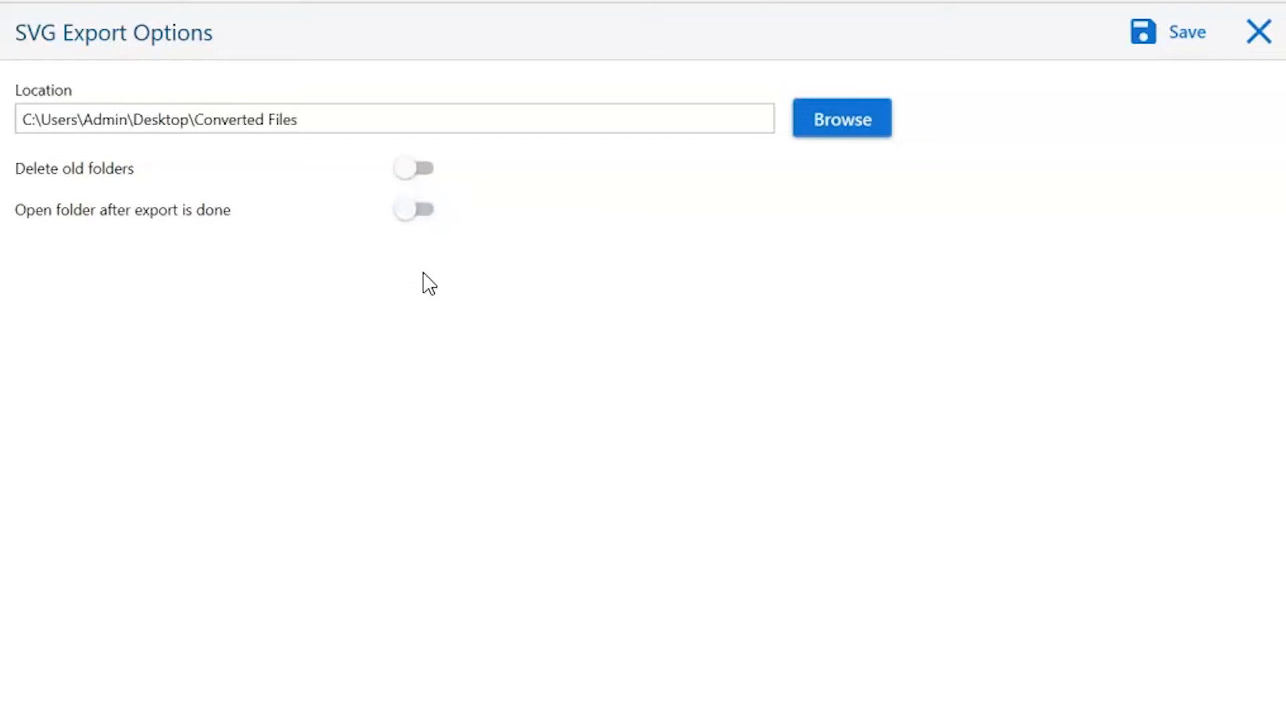
pyautogui.moveTo(434, 310)
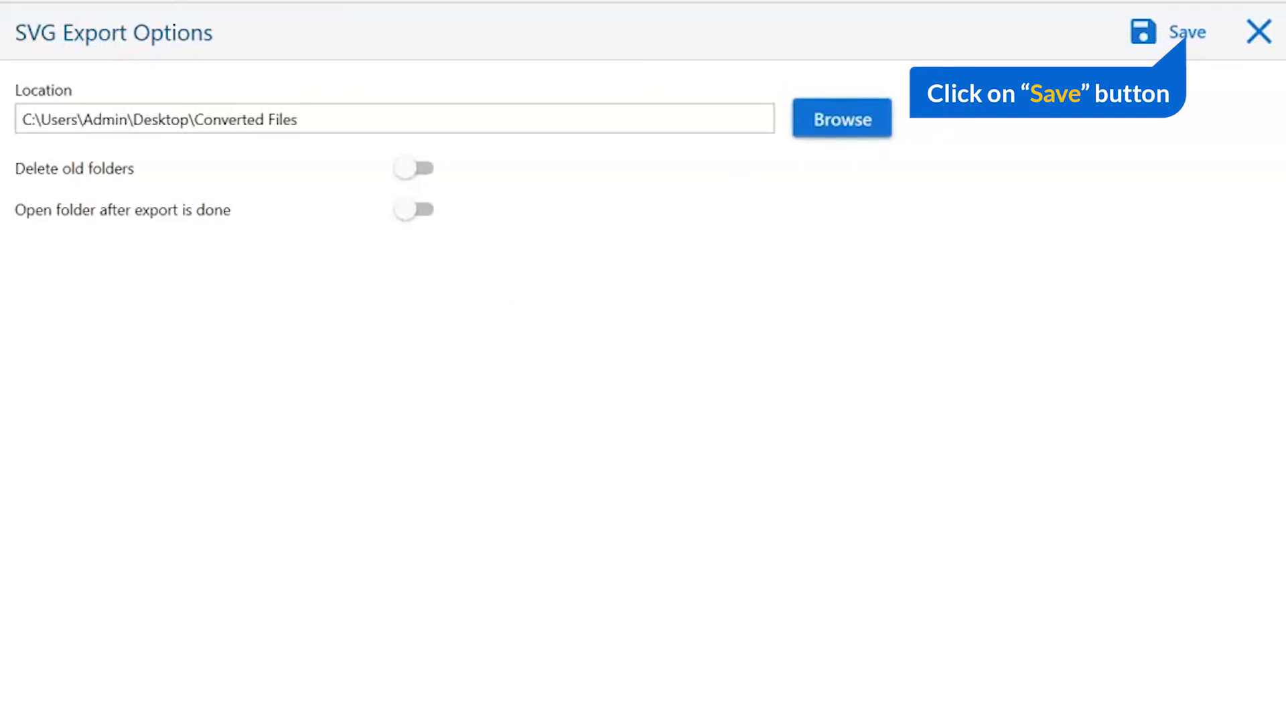
# Convert the PSD files to SVG and dismiss the demo two-item limit notice.
pyautogui.click(1183, 32)
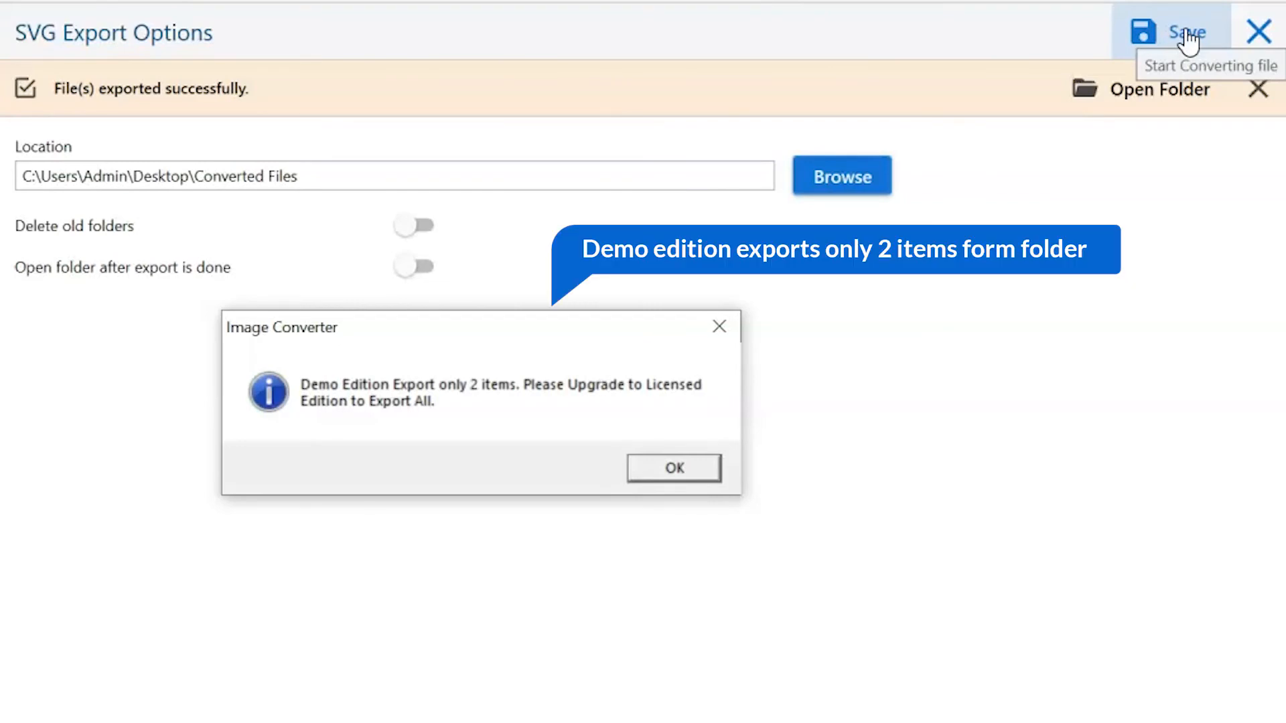
pyautogui.moveTo(719, 424)
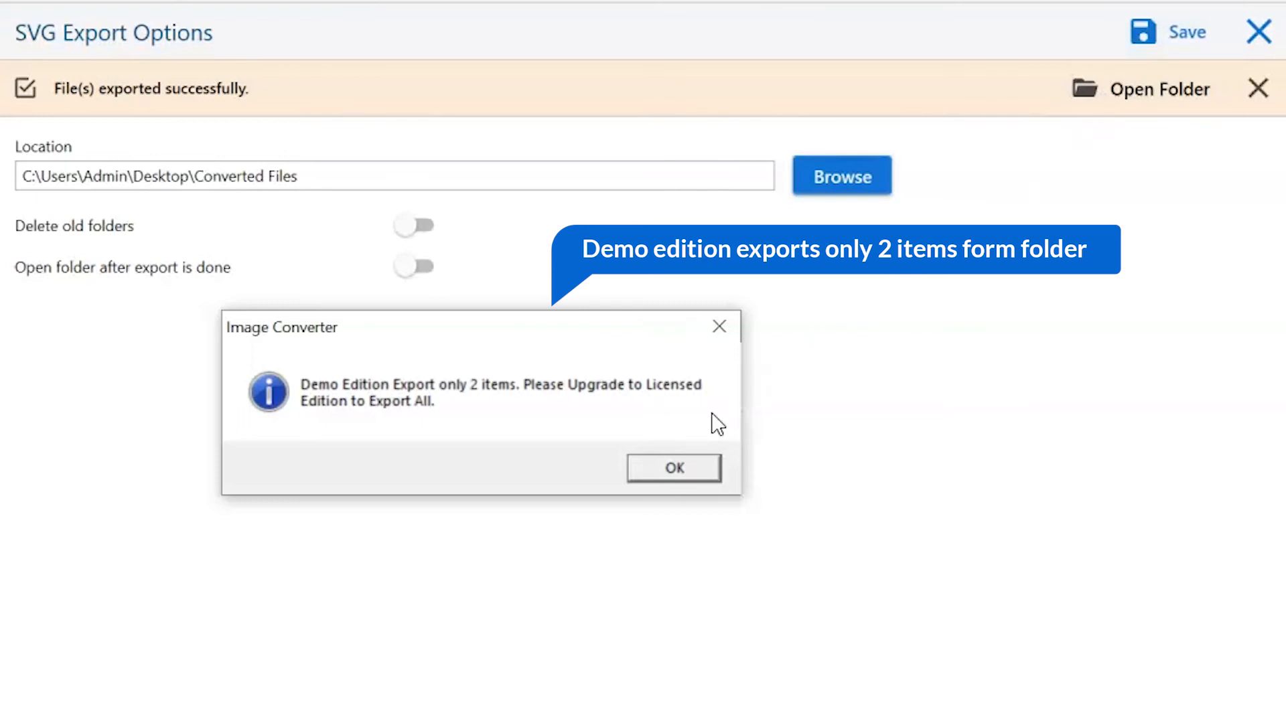
pyautogui.click(672, 468)
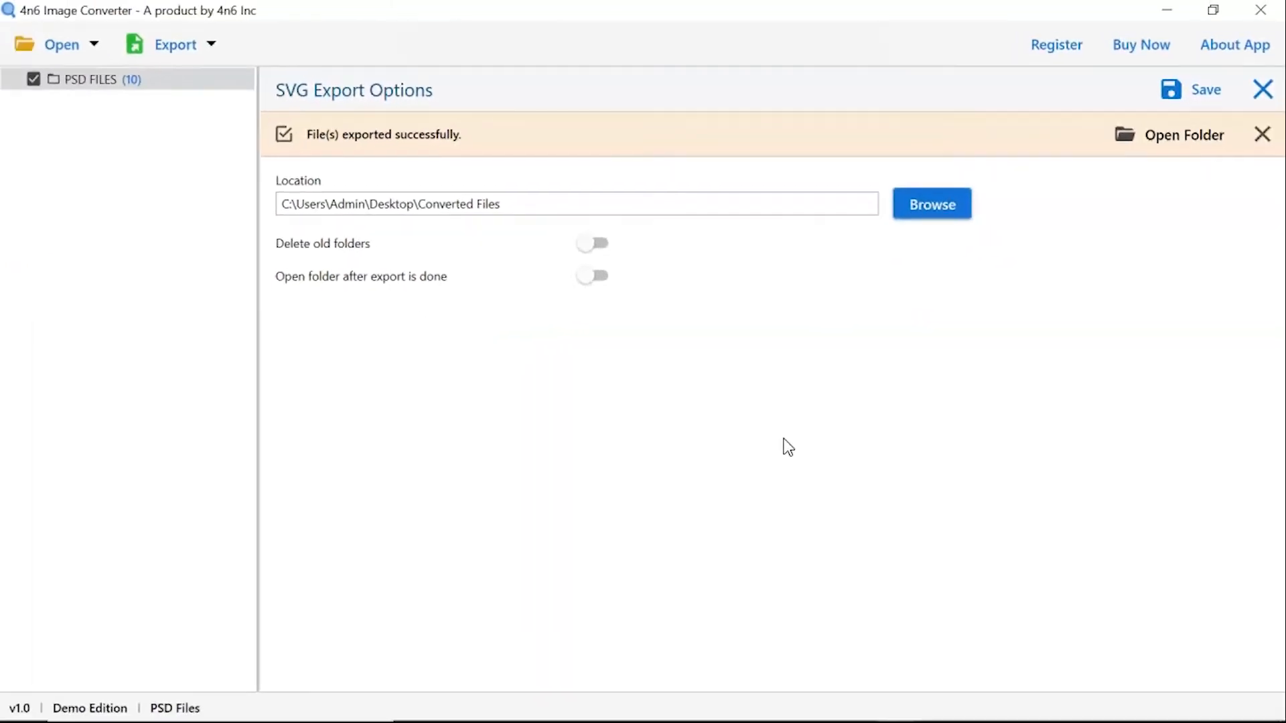
pyautogui.moveTo(955, 314)
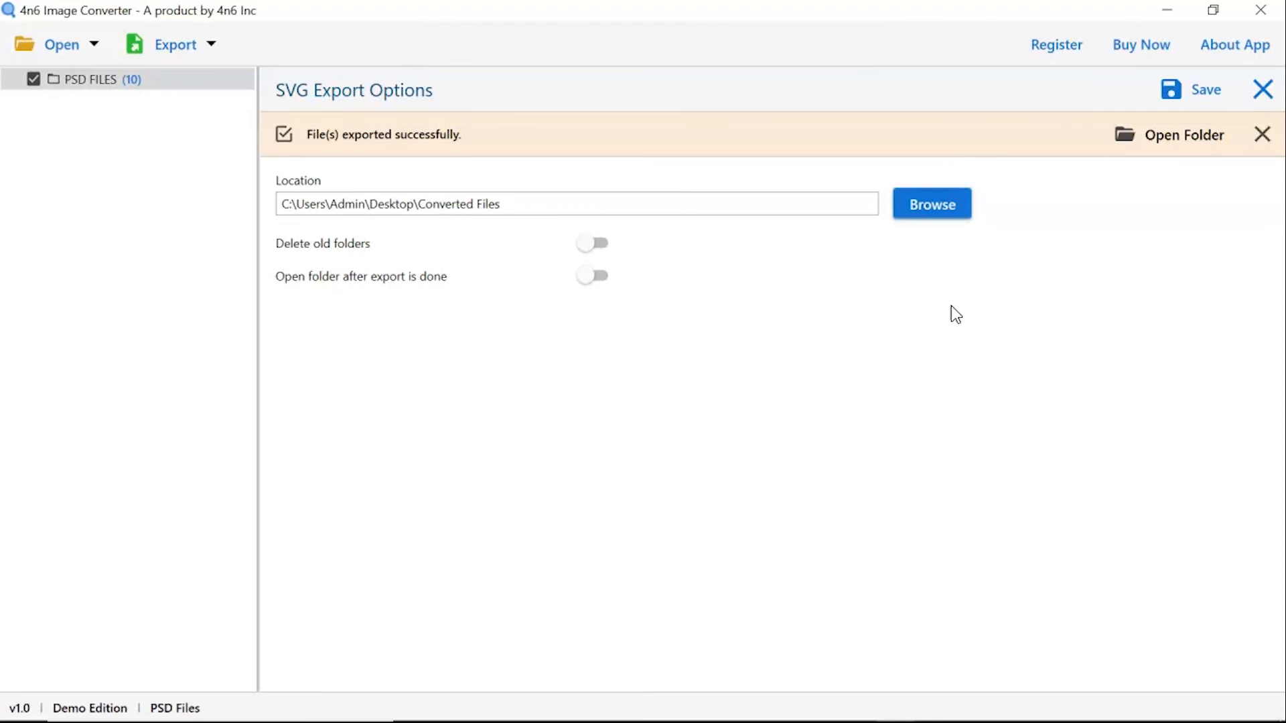
# Open the PSD FILES subfolder in Converted Files, showing the two exported .svg files.
pyautogui.click(1183, 134)
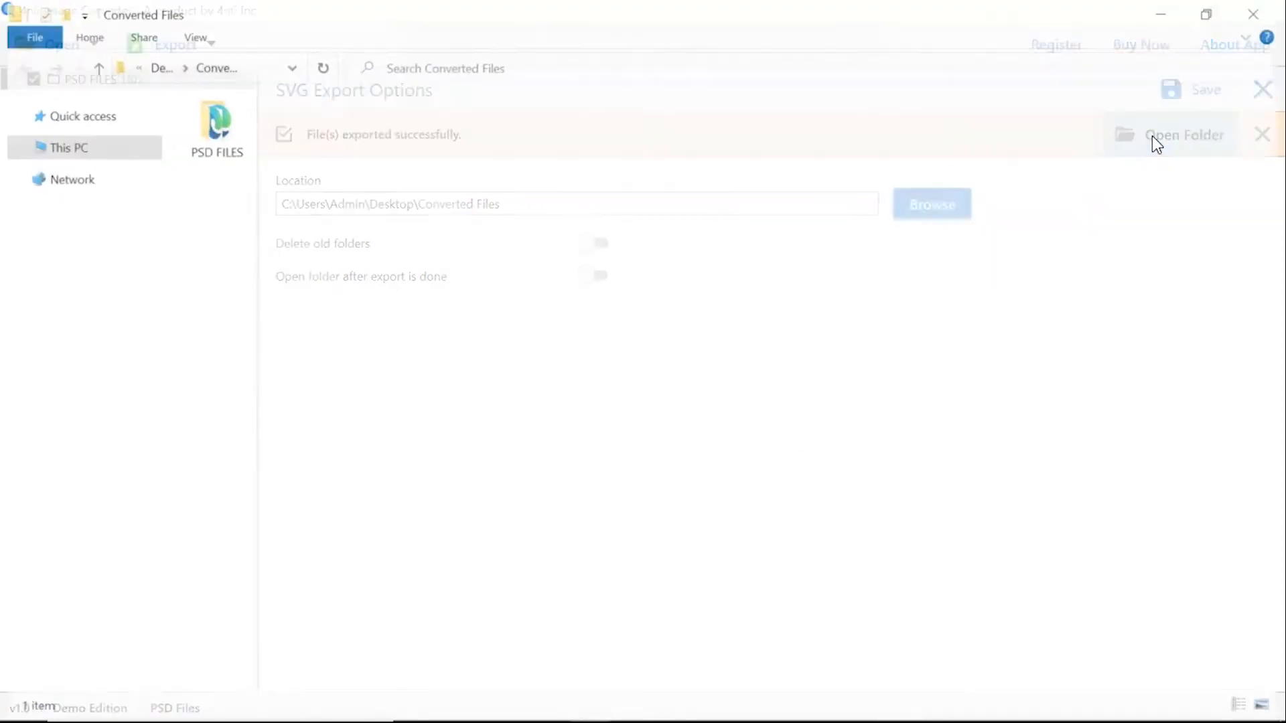
pyautogui.click(1183, 134)
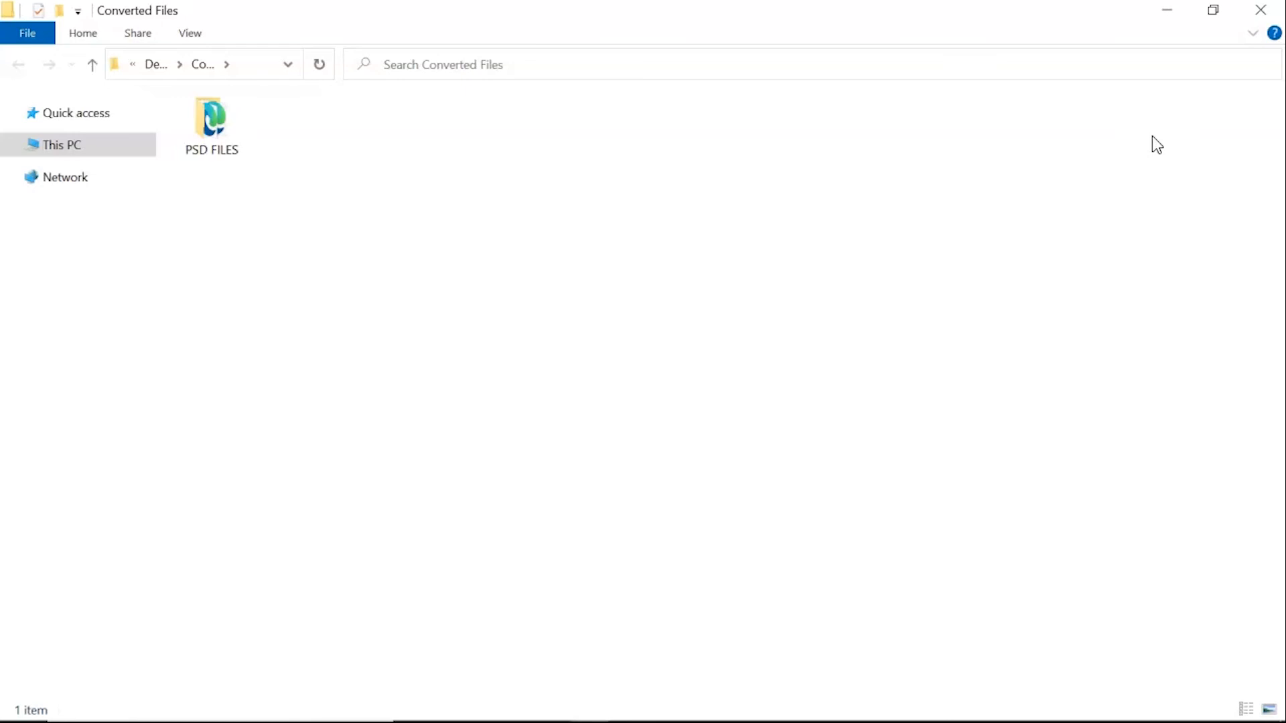
pyautogui.click(212, 123)
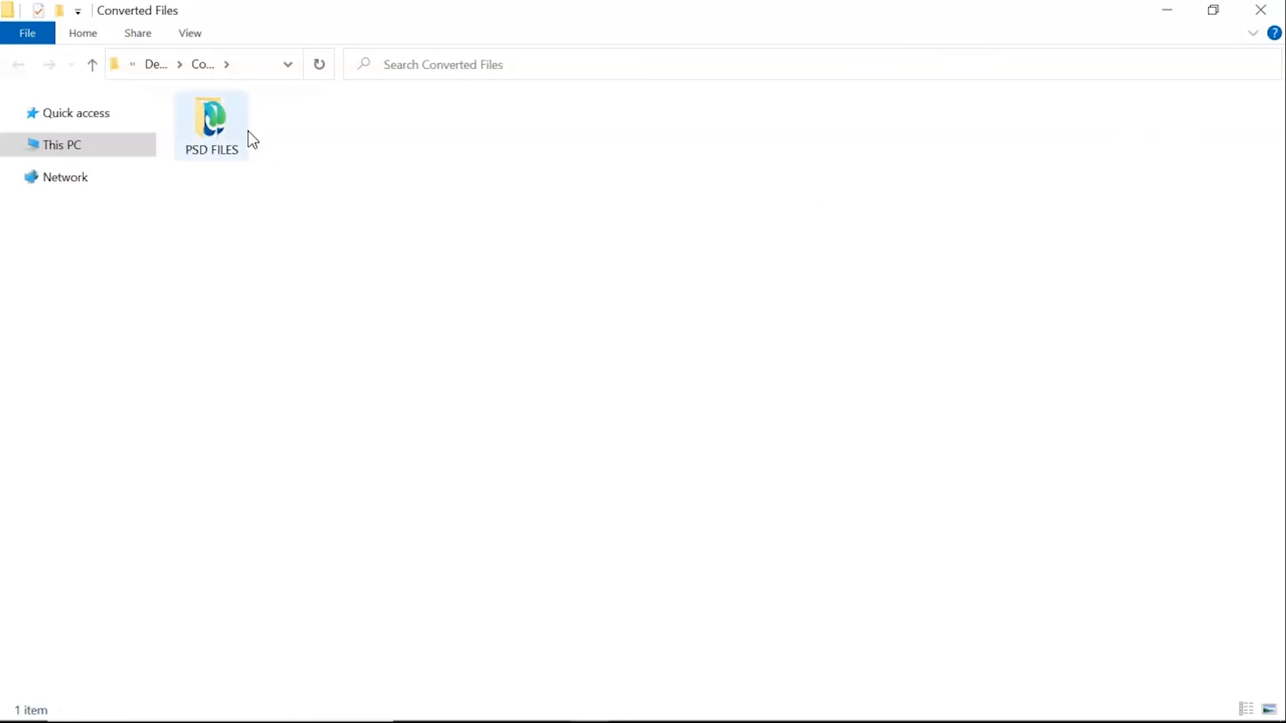
pyautogui.doubleClick(212, 123)
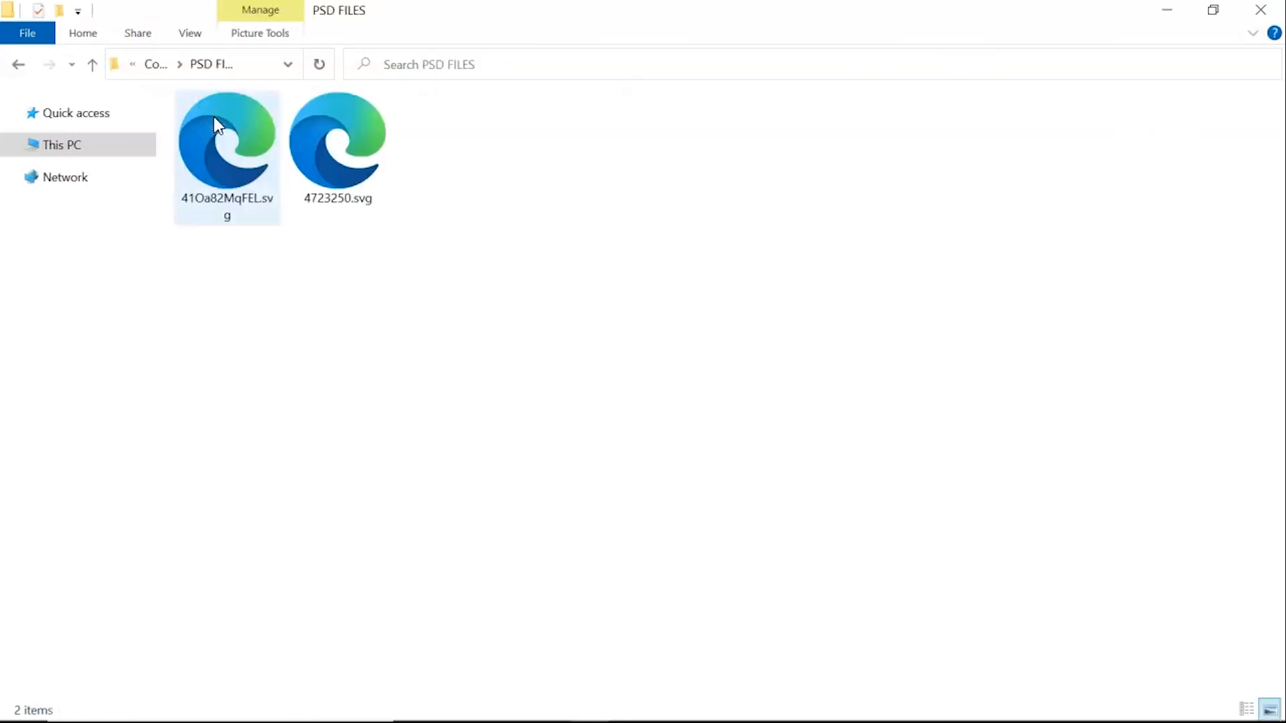
pyautogui.click(398, 330)
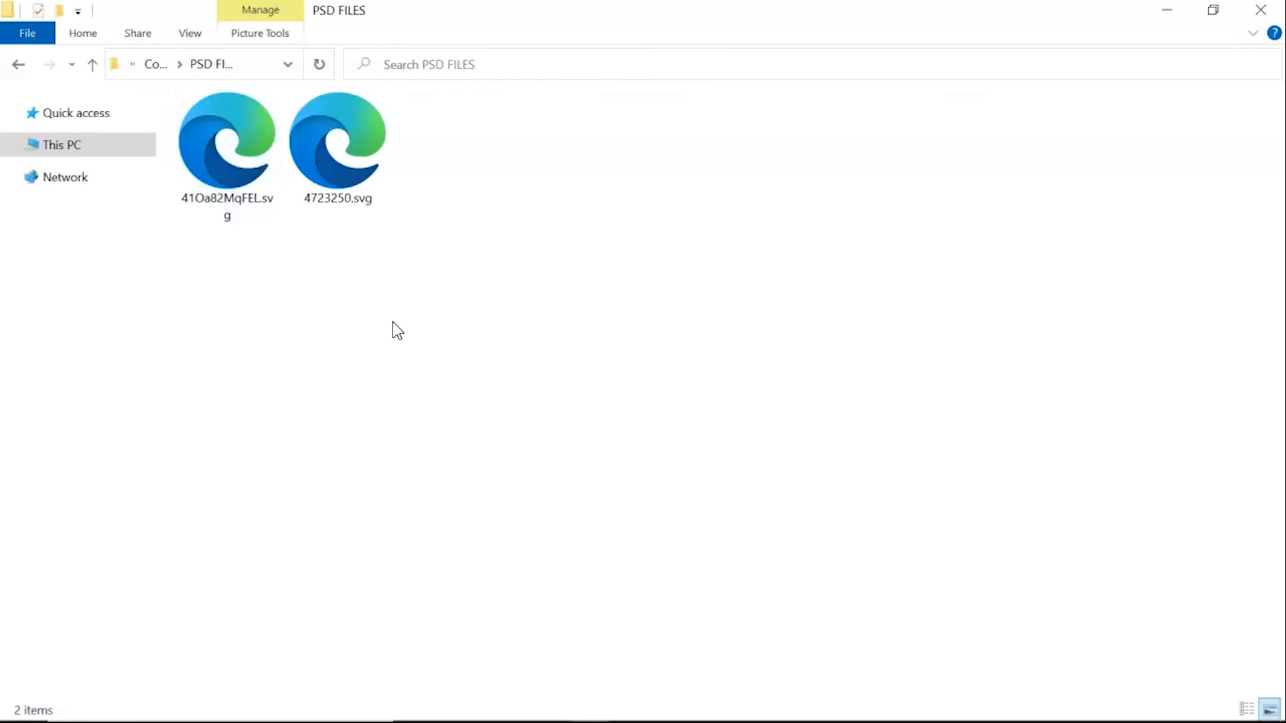